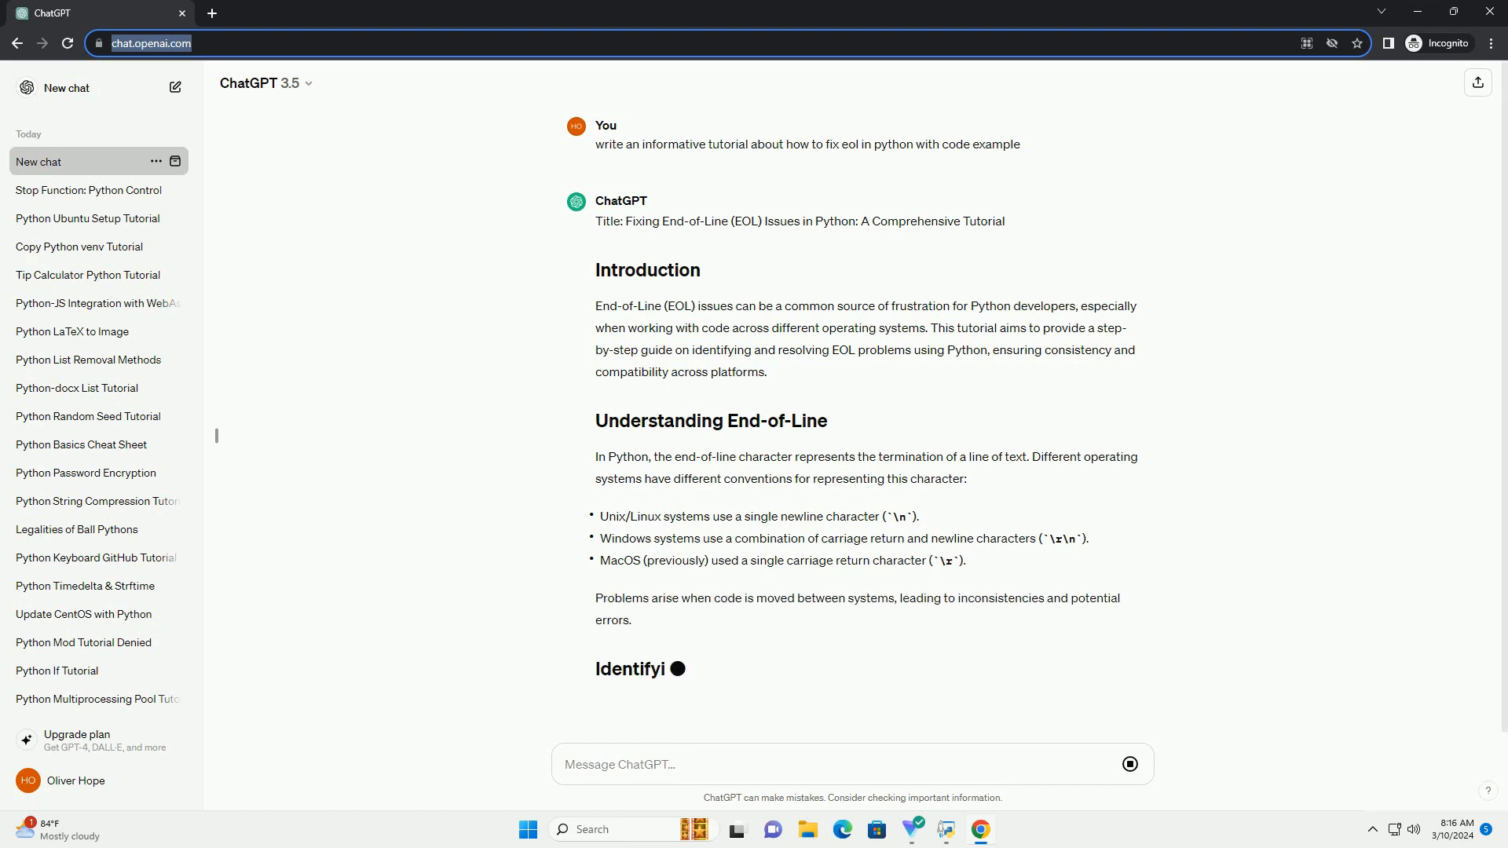
scroll(down, 3)
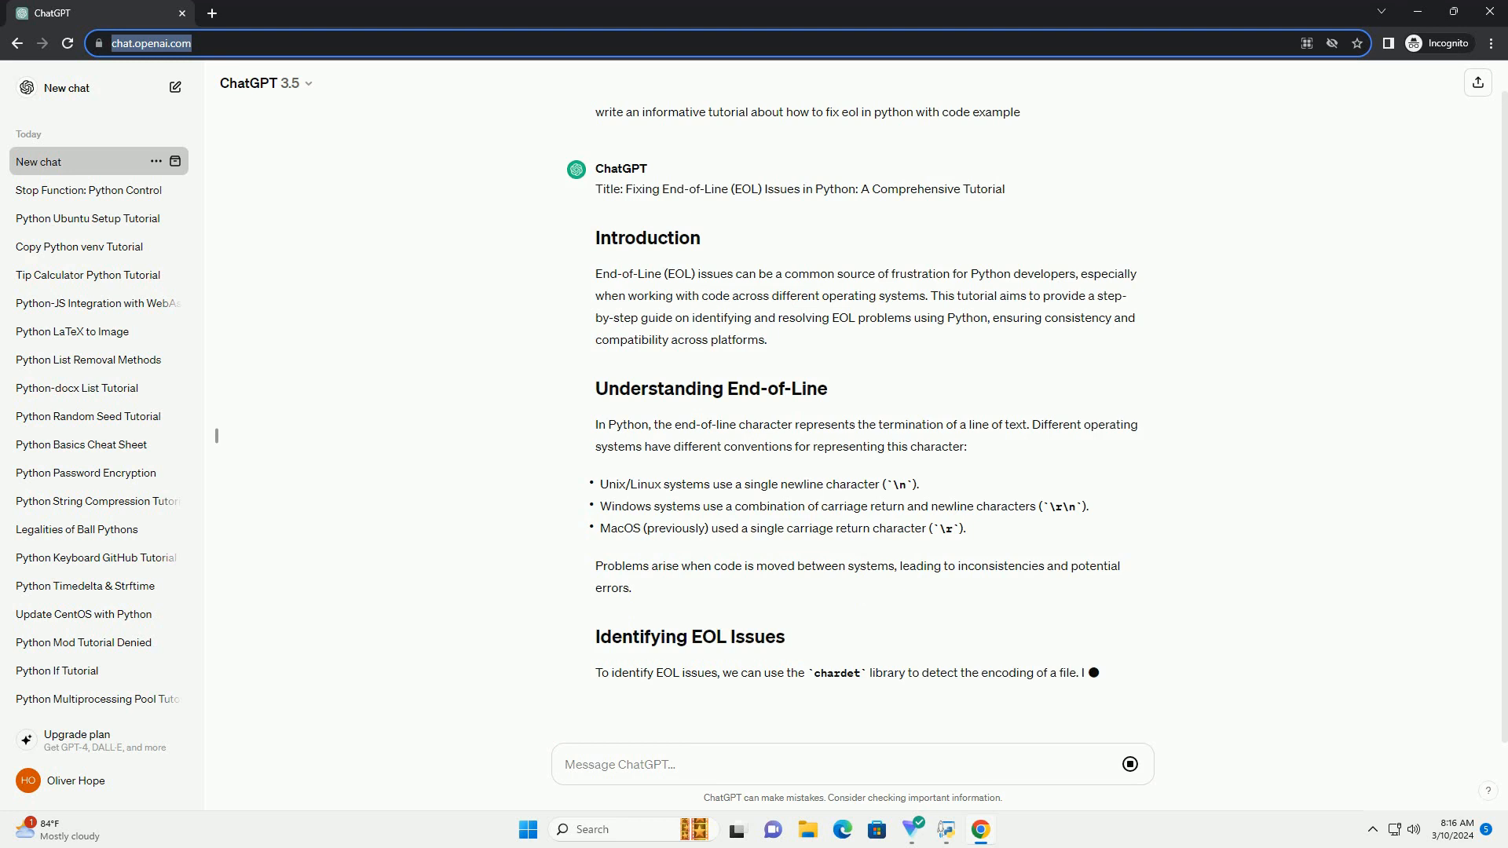
scroll(down, 3)
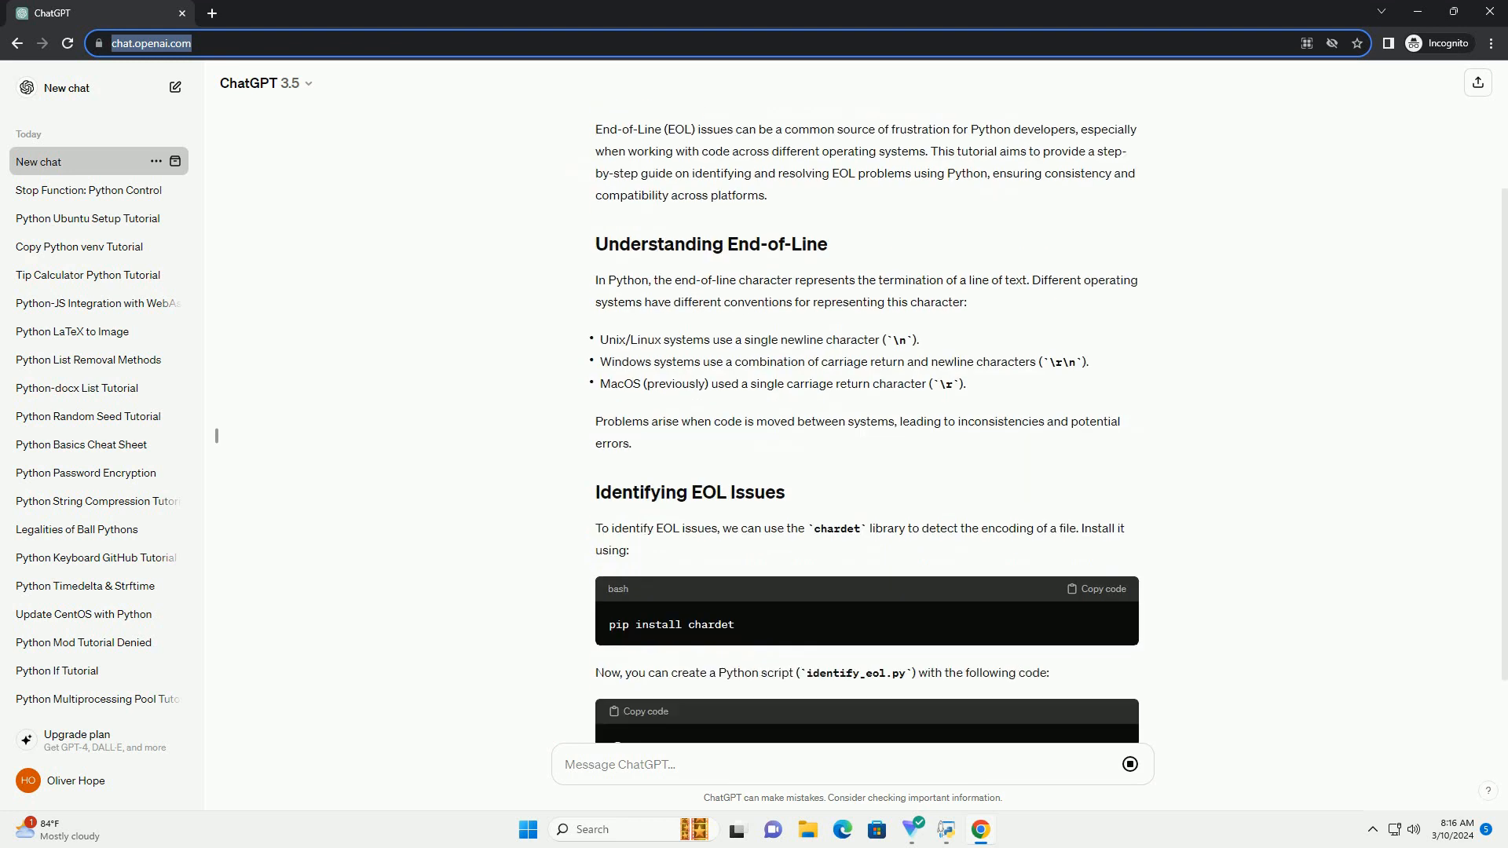
scroll(down, 3)
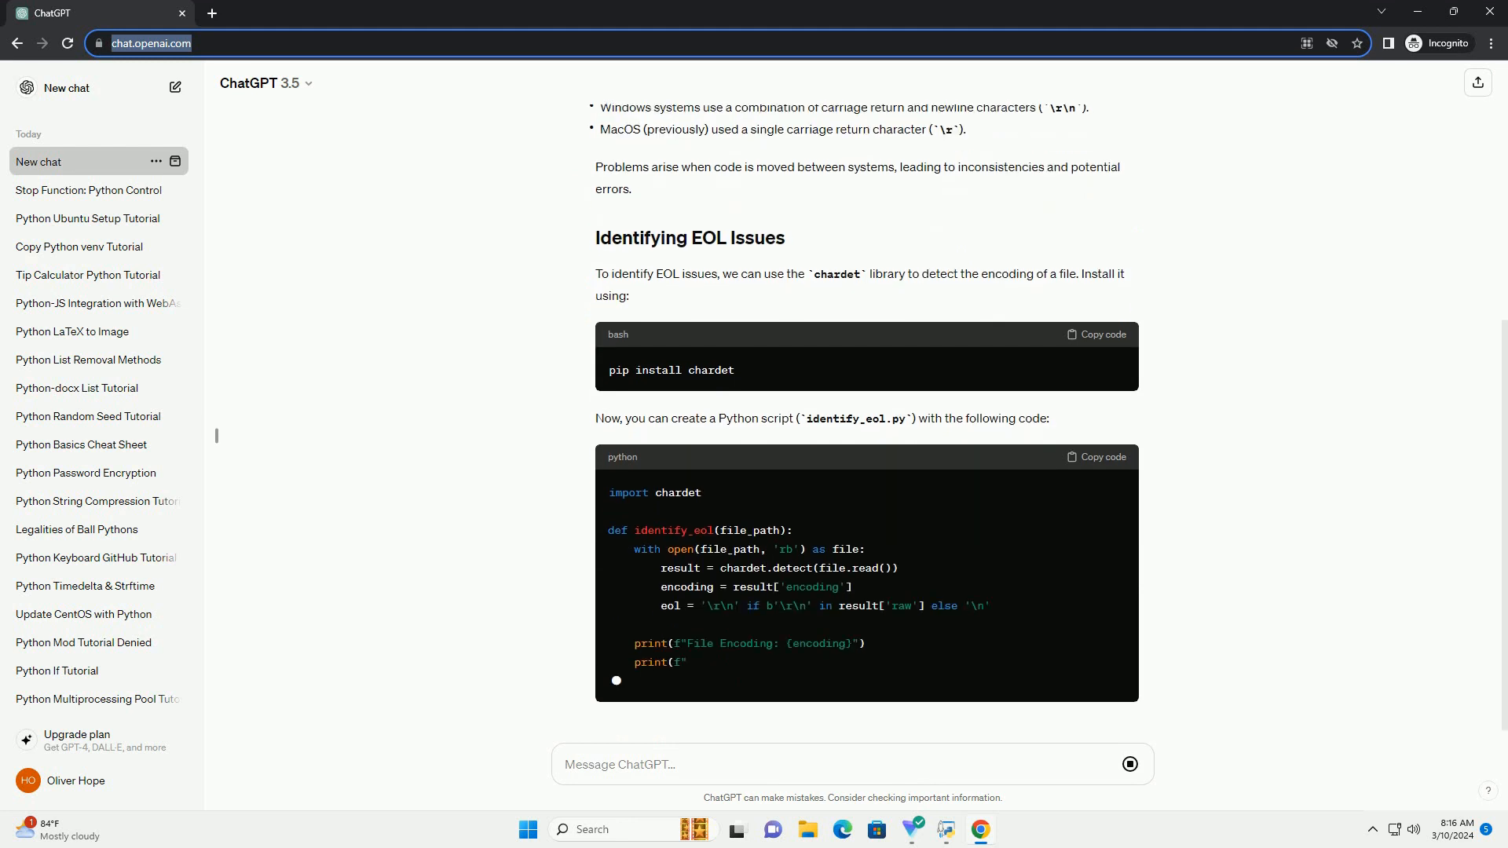
scroll(down, 3)
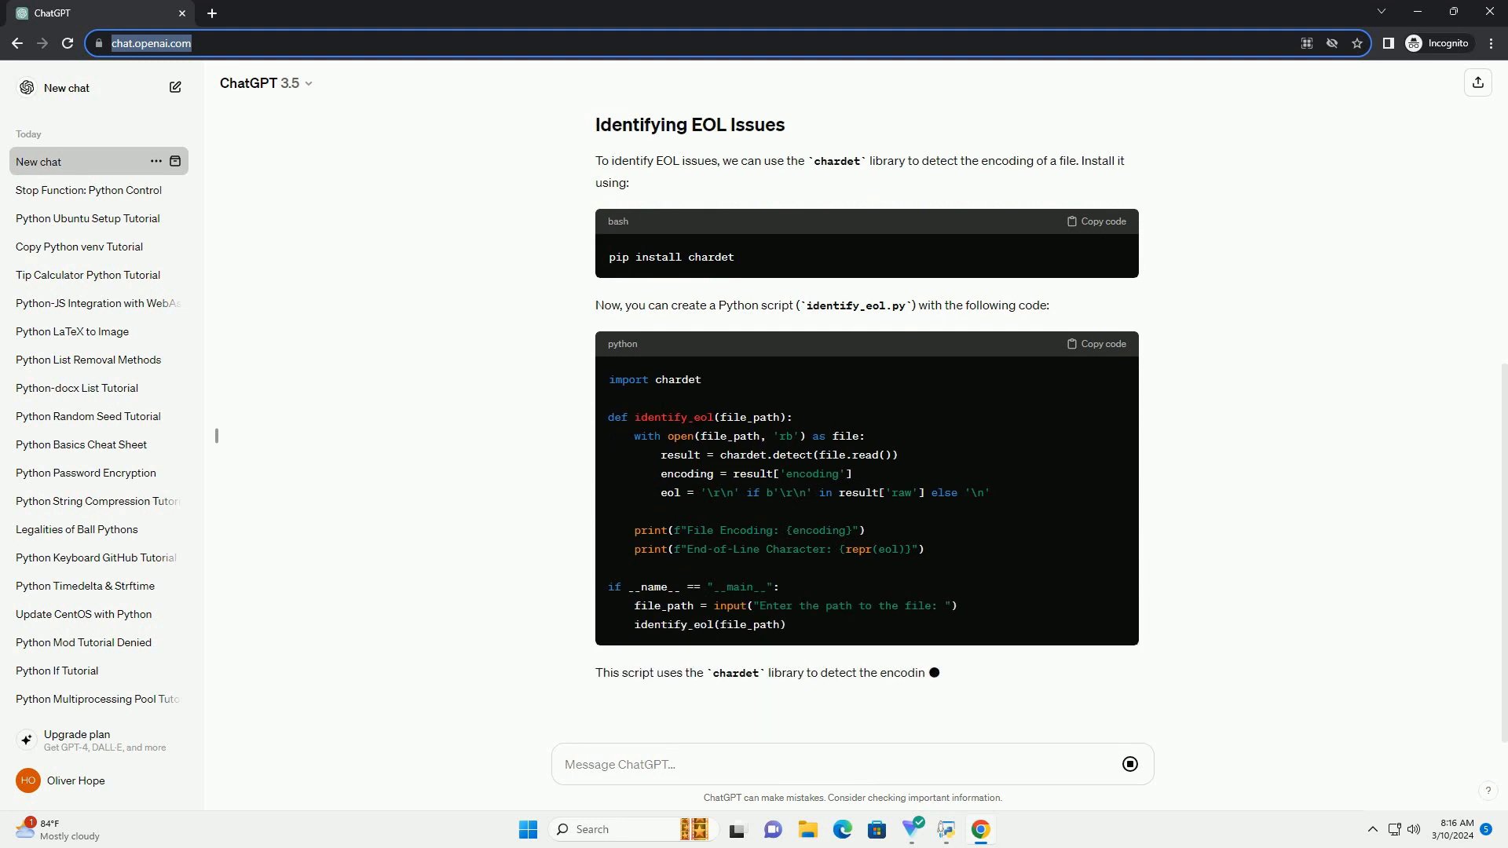
scroll(down, 3)
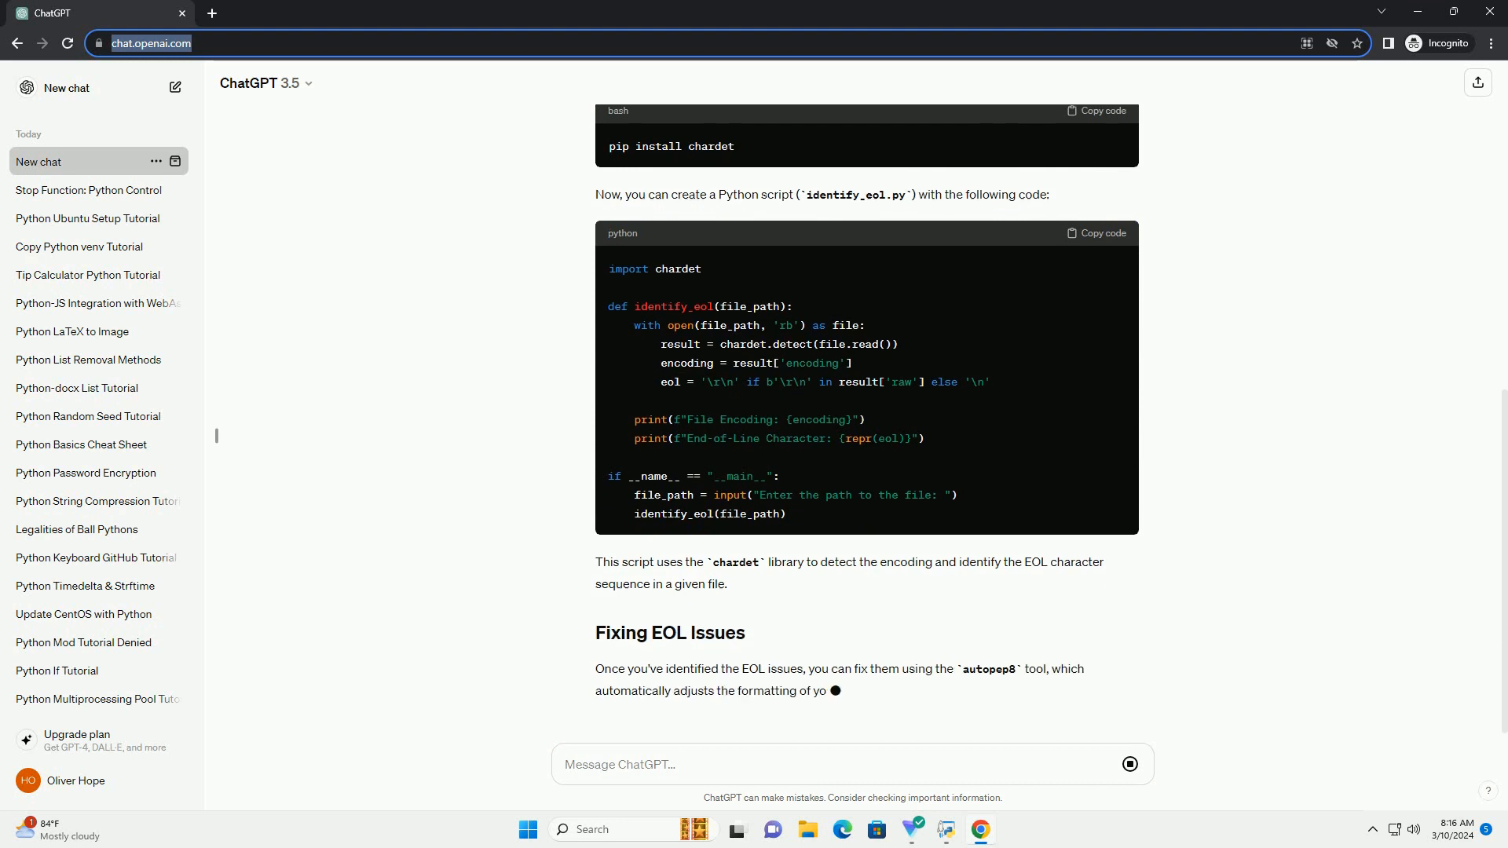
scroll(down, 3)
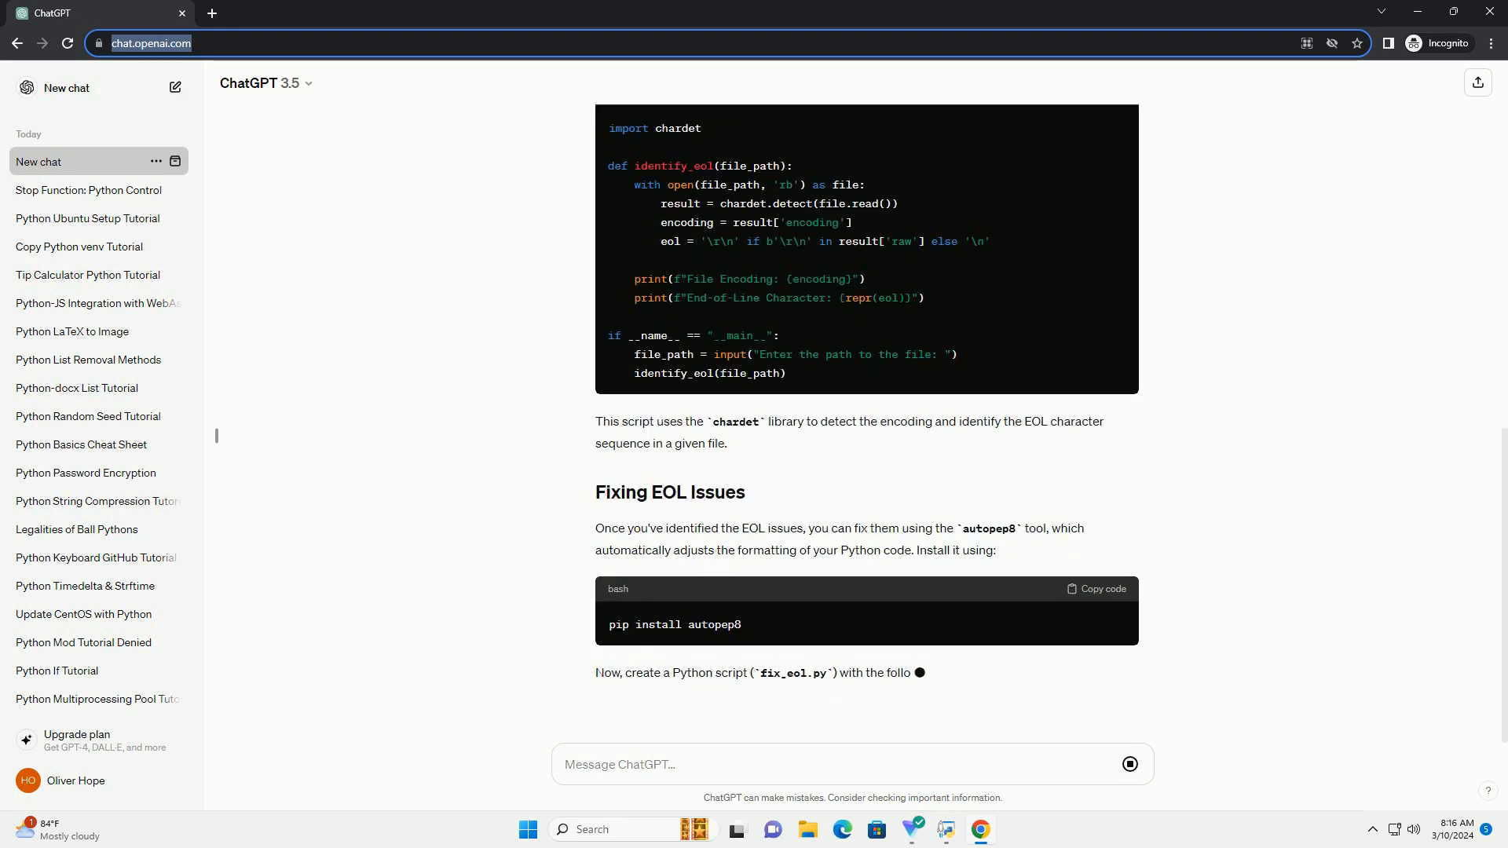
scroll(down, 3)
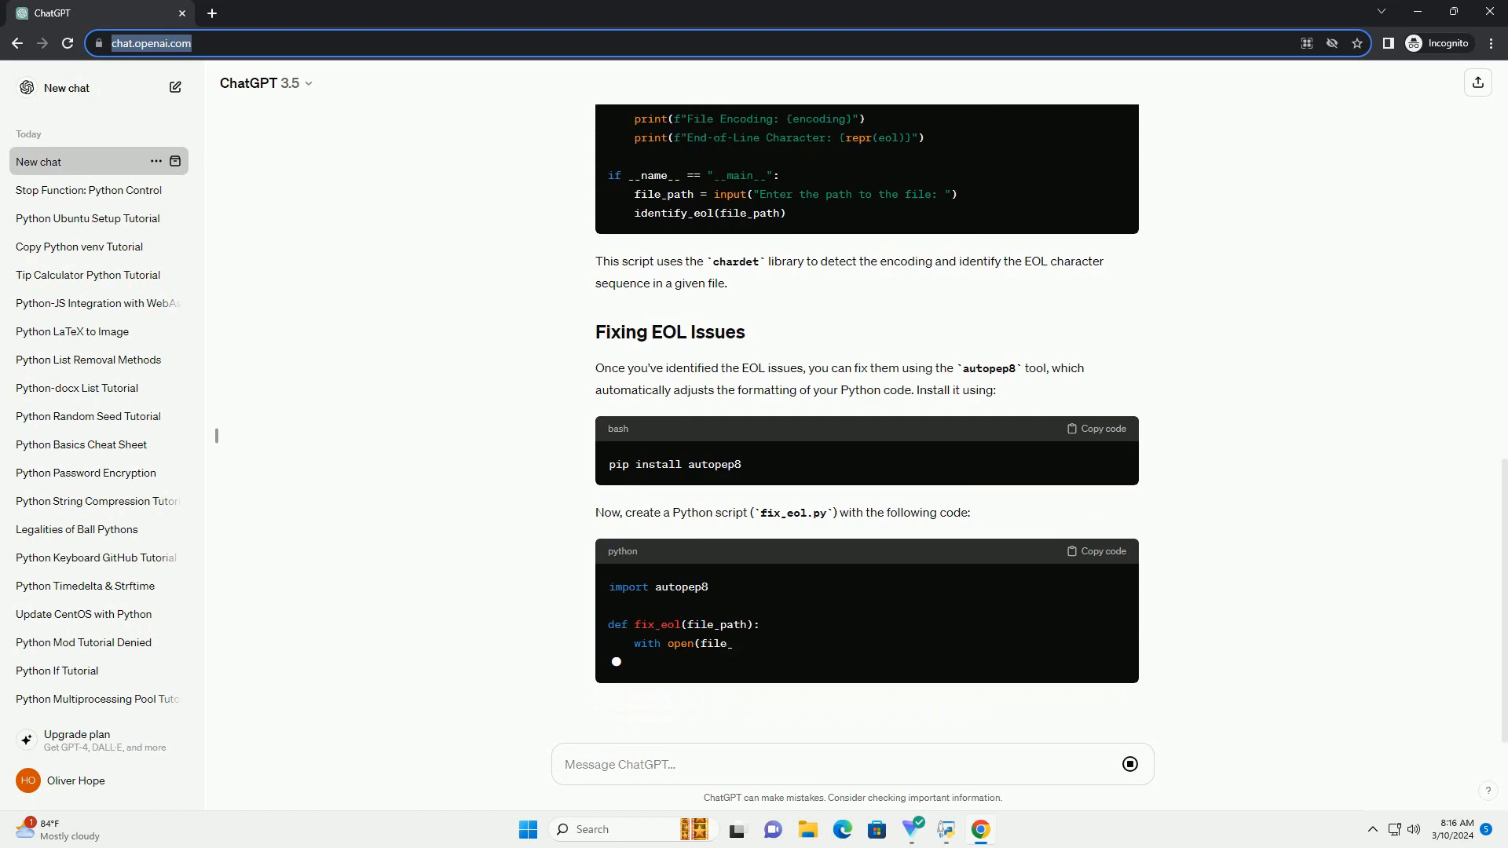
scroll(down, 3)
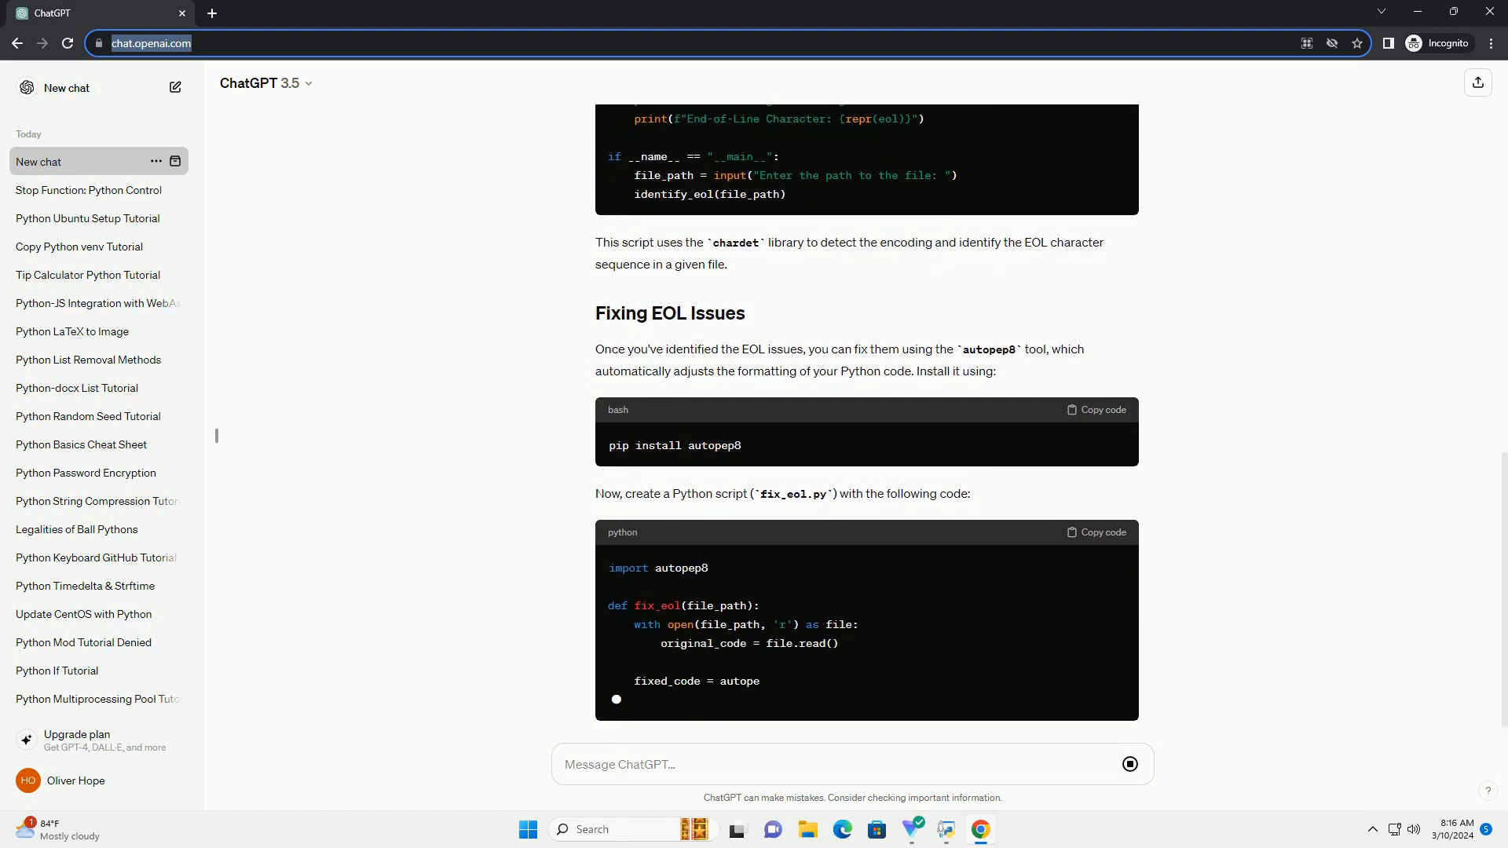
scroll(down, 3)
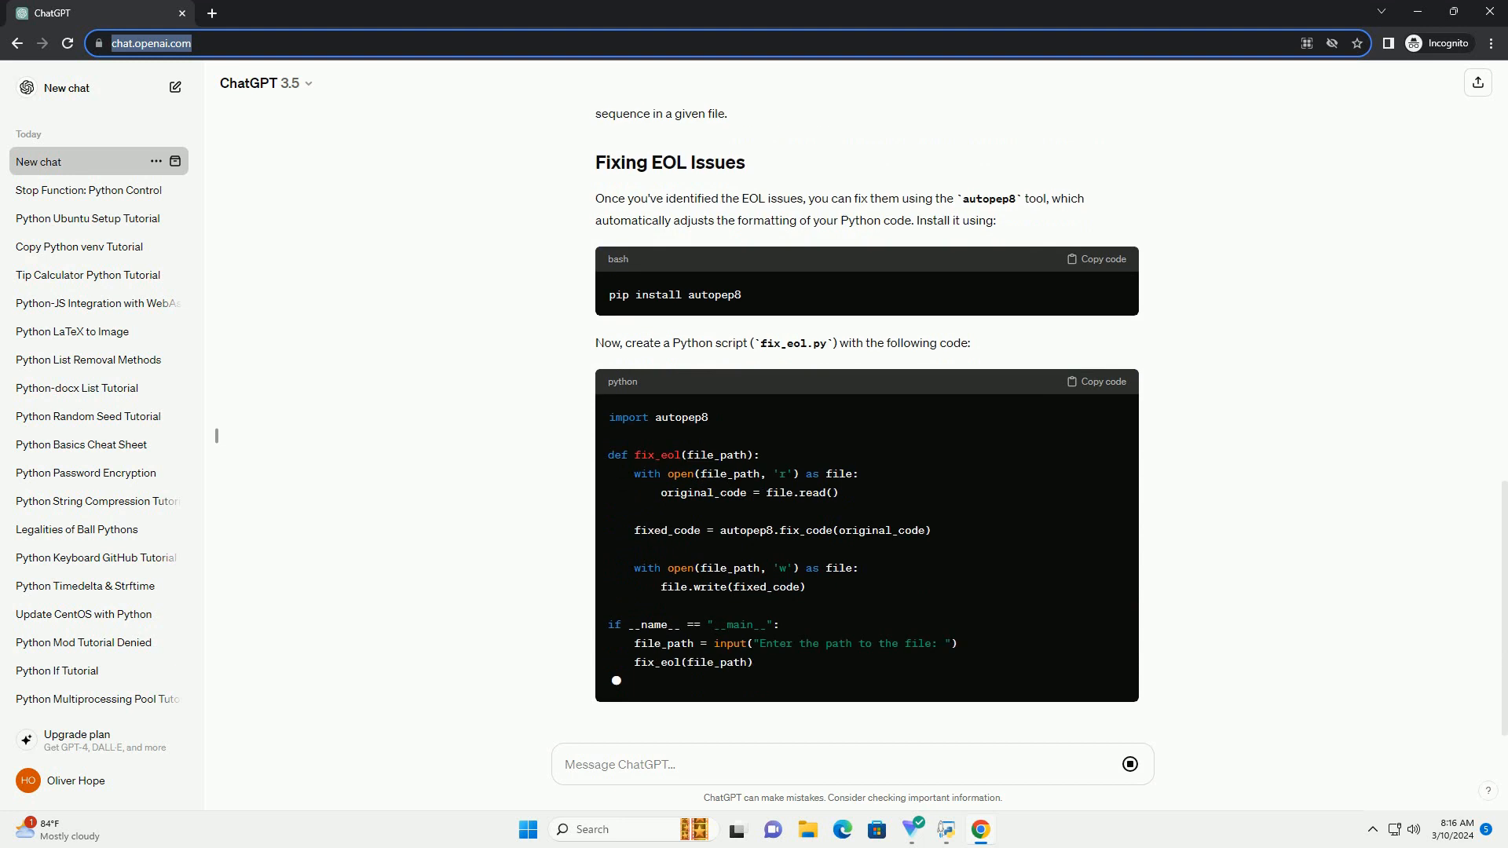
scroll(down, 3)
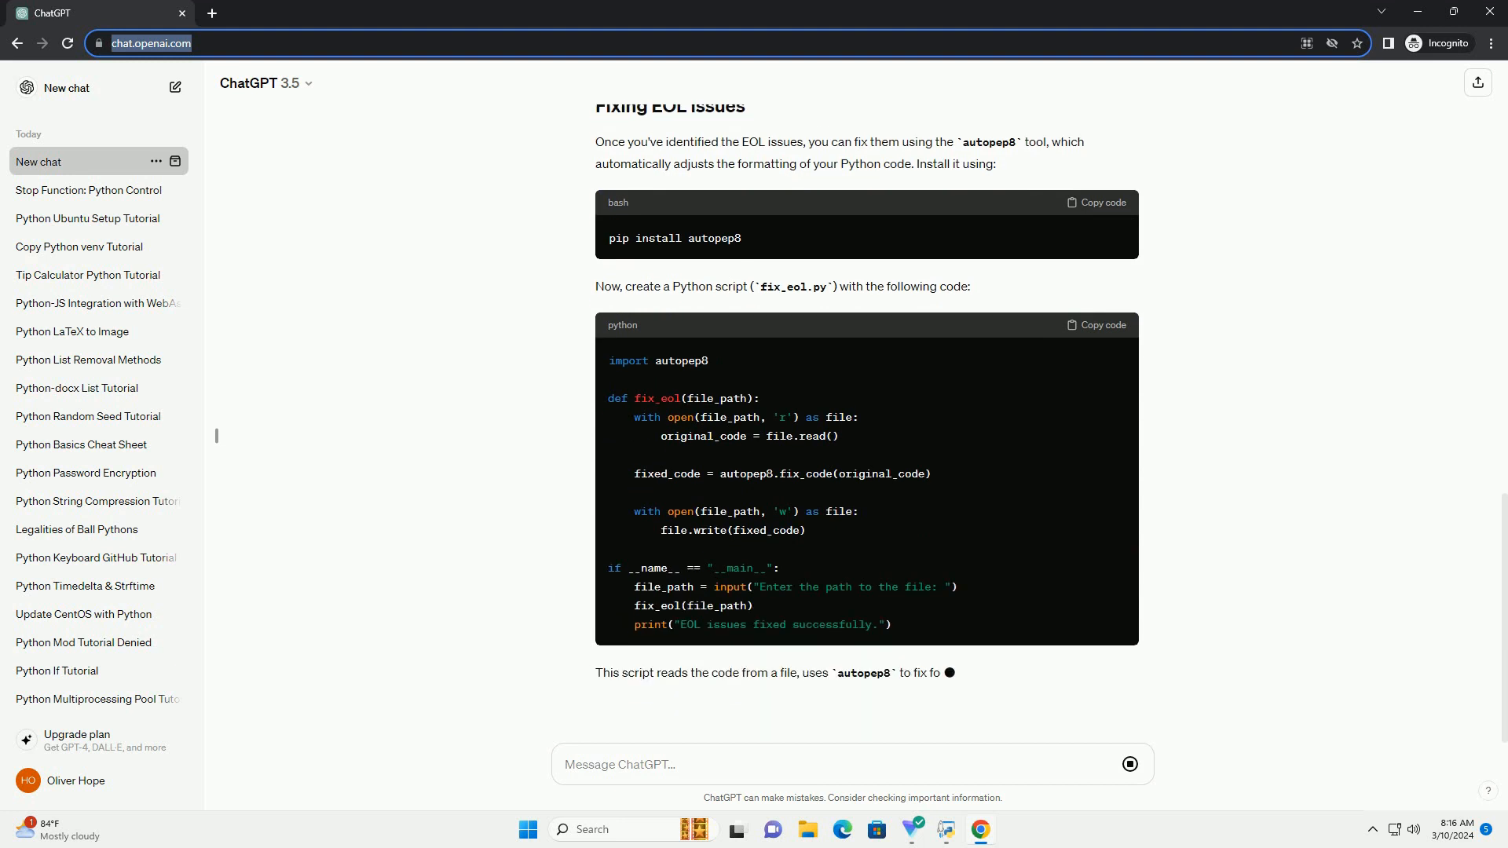
scroll(down, 3)
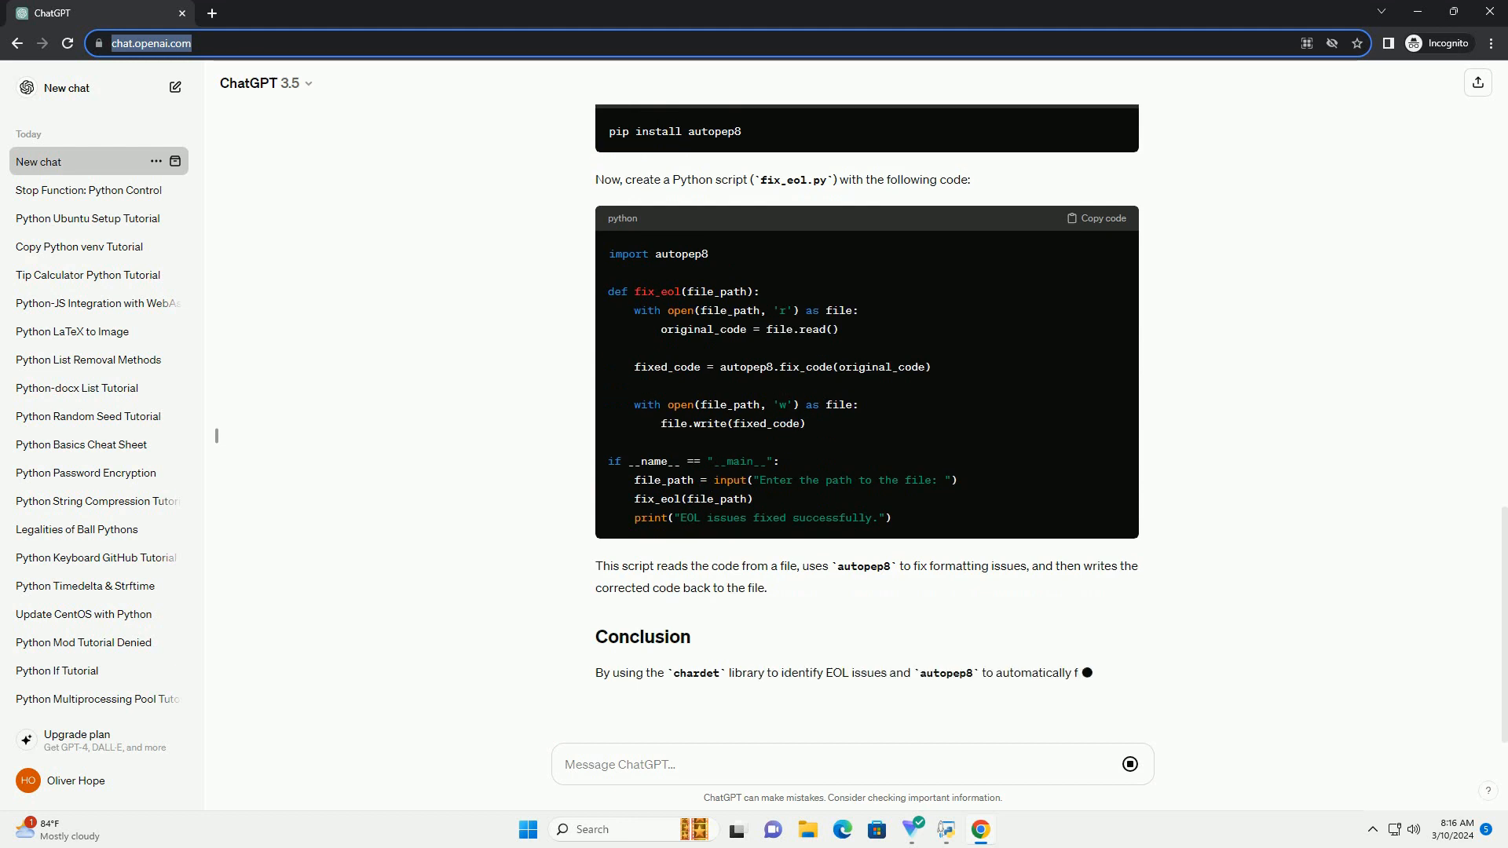
scroll(down, 3)
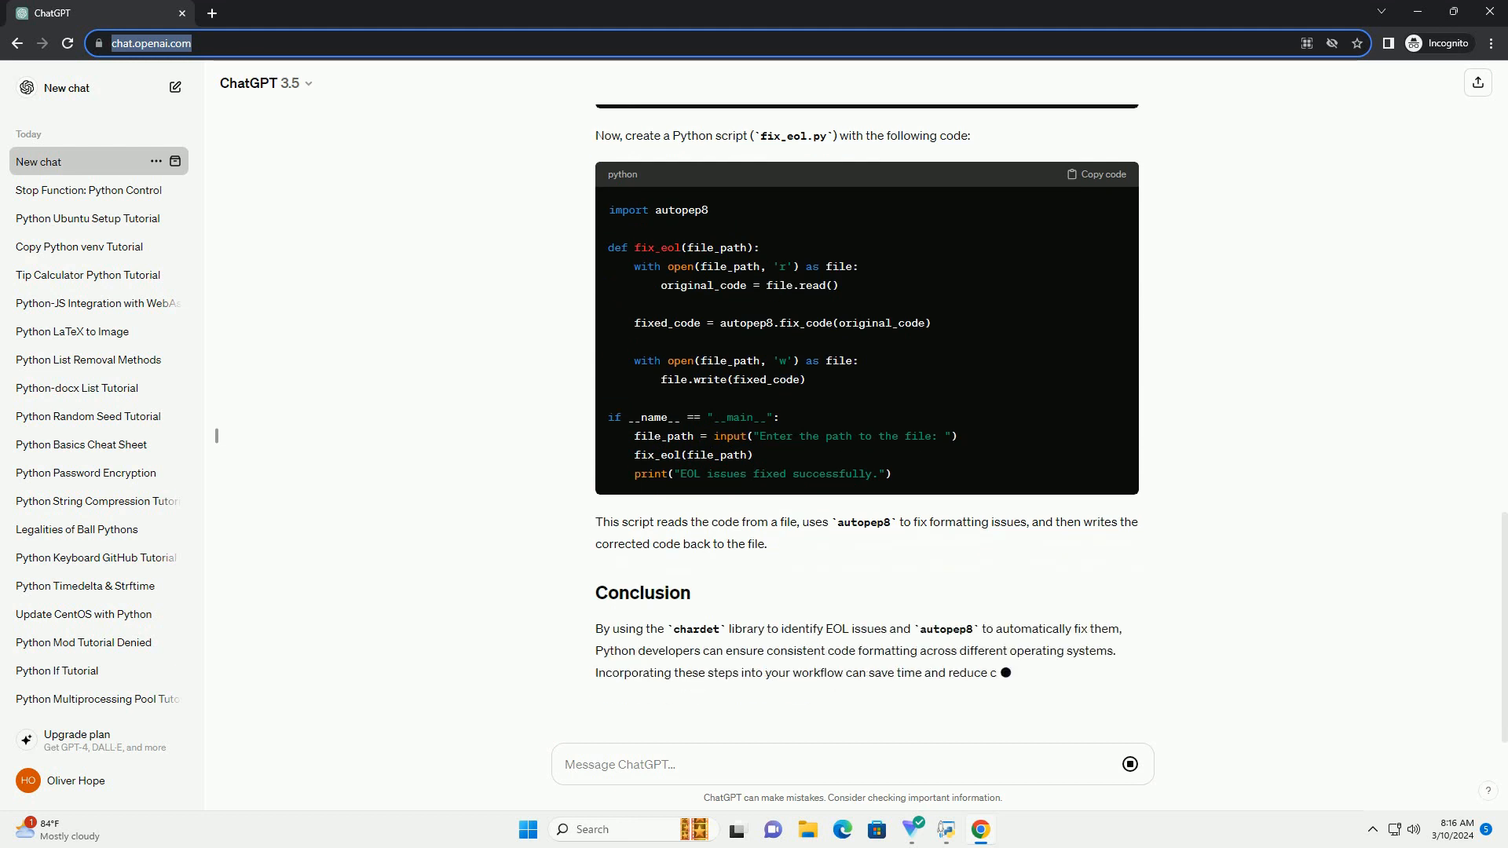